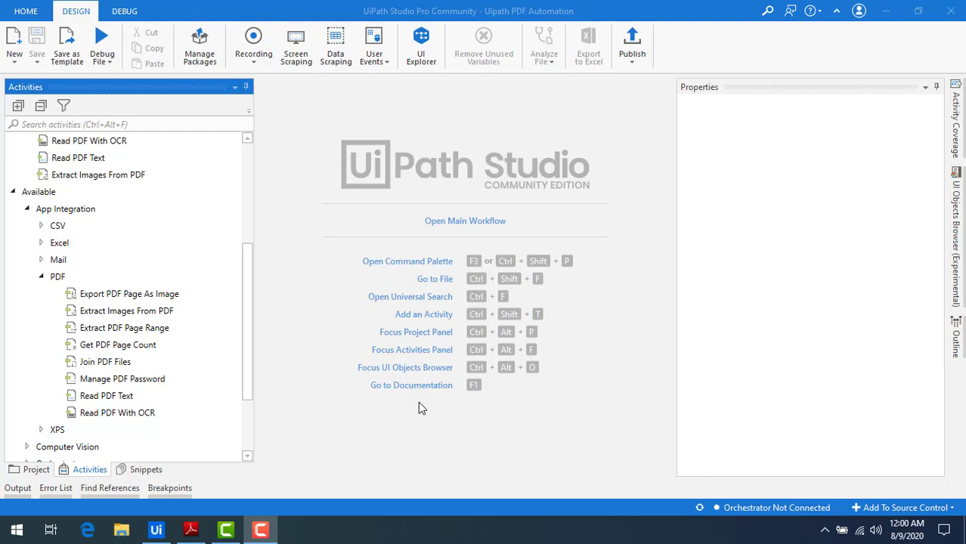
- View Images and Text.pdf in Adobe Reader and advance to page 5
left_click(192, 529)
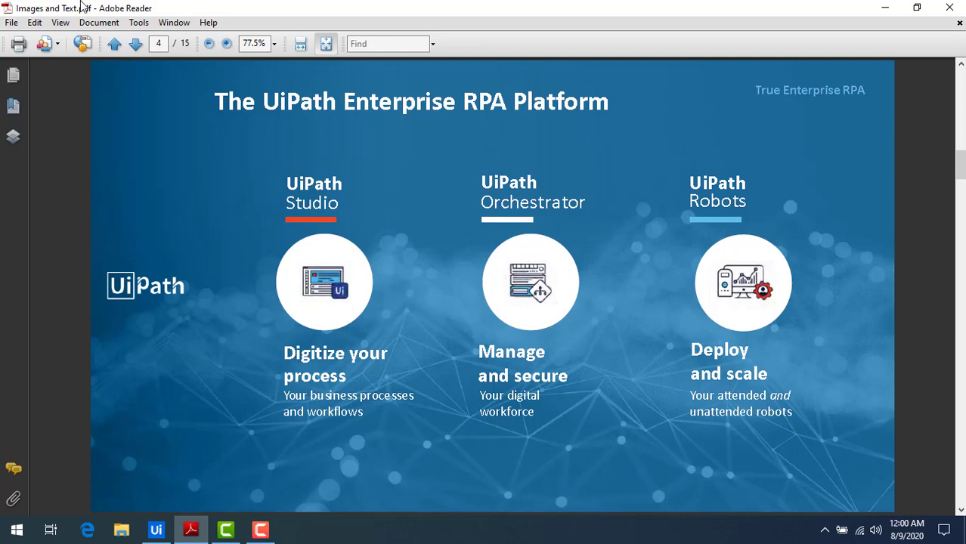
mouse_move(192, 43)
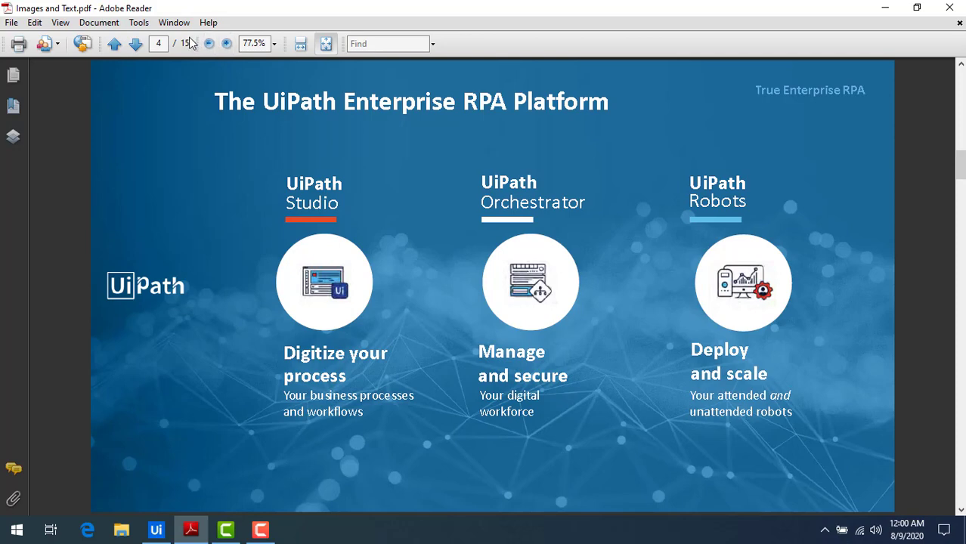
mouse_move(210, 43)
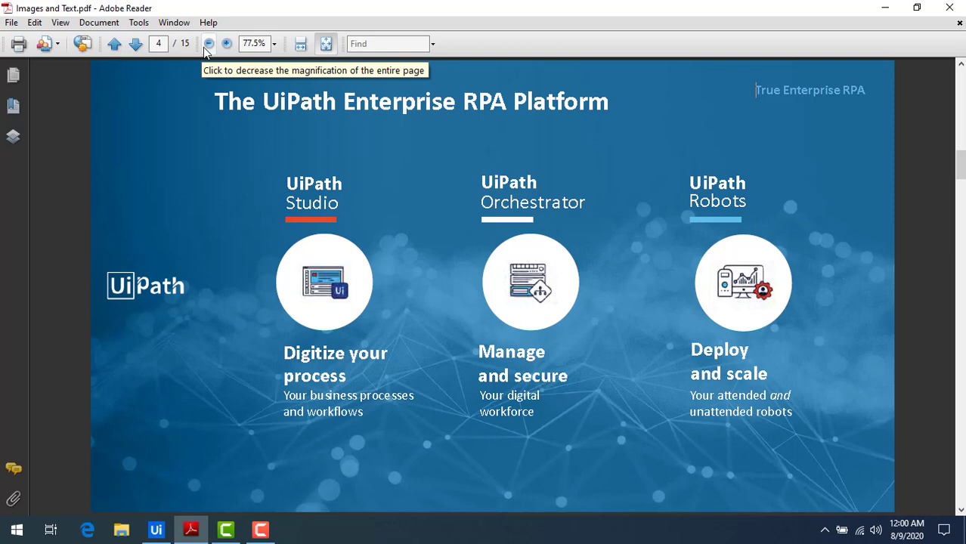
mouse_move(174, 50)
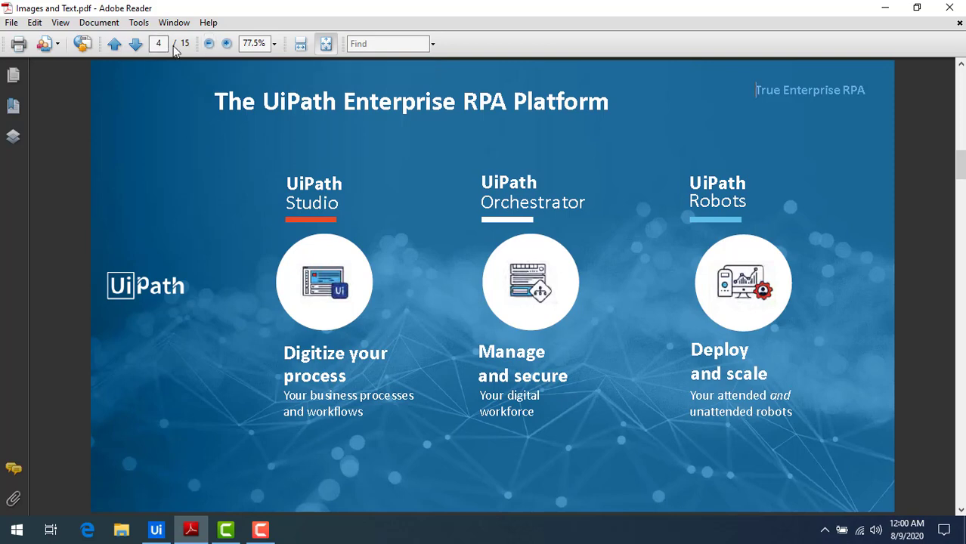
left_click(135, 43)
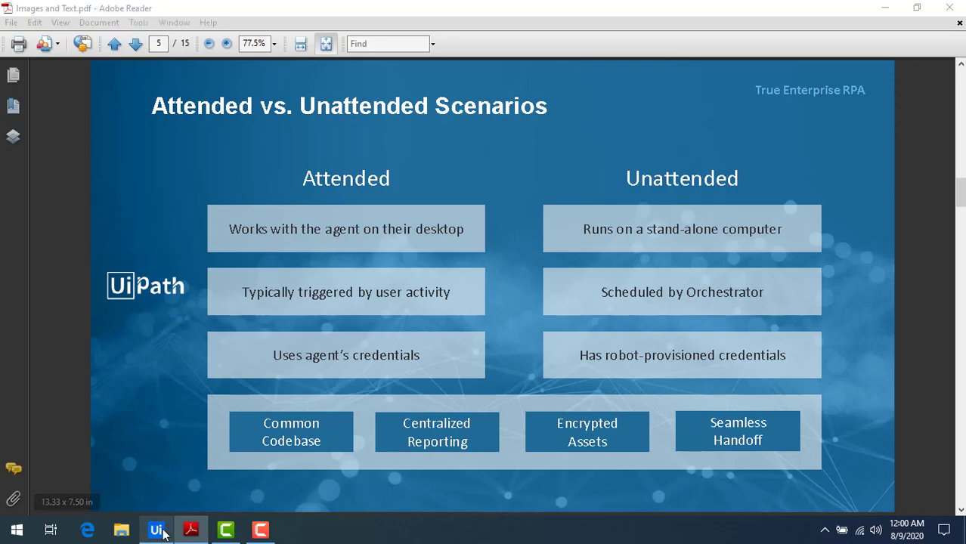
- Return to UiPath Studio and show the project's Add options in the Project panel
left_click(156, 529)
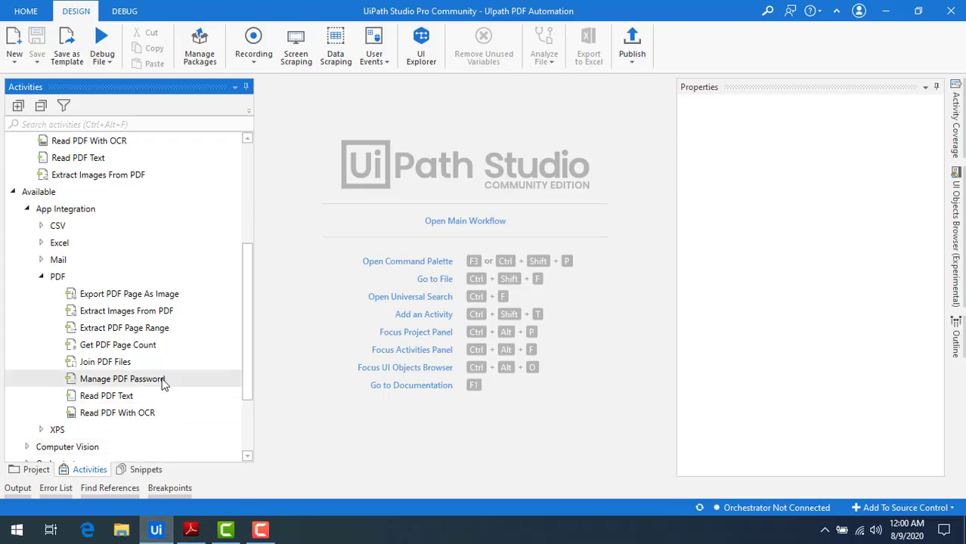
mouse_move(124, 327)
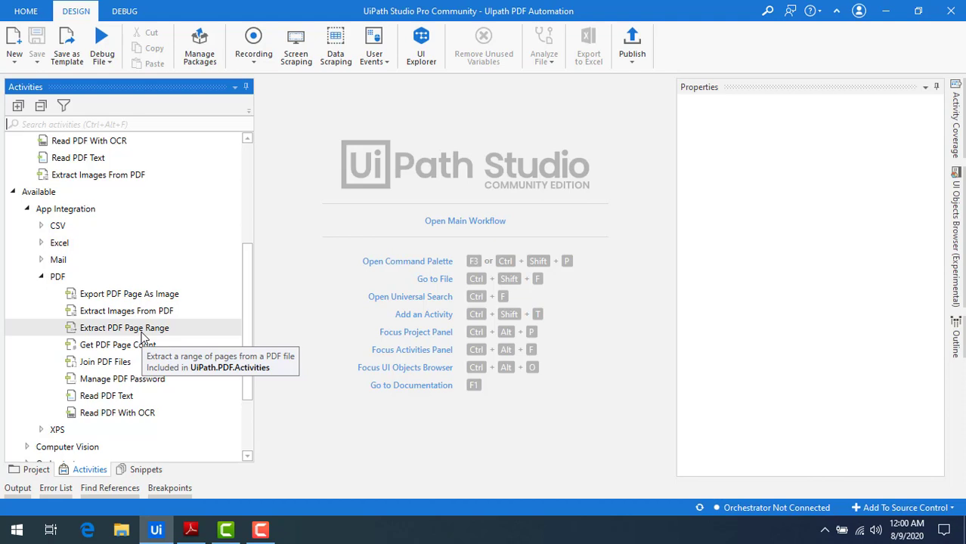
mouse_move(56, 446)
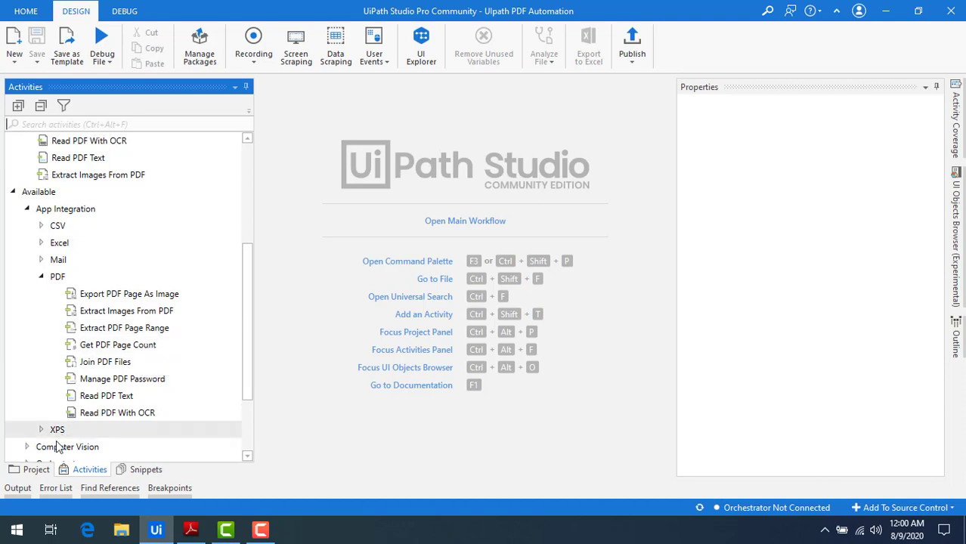
left_click(36, 469)
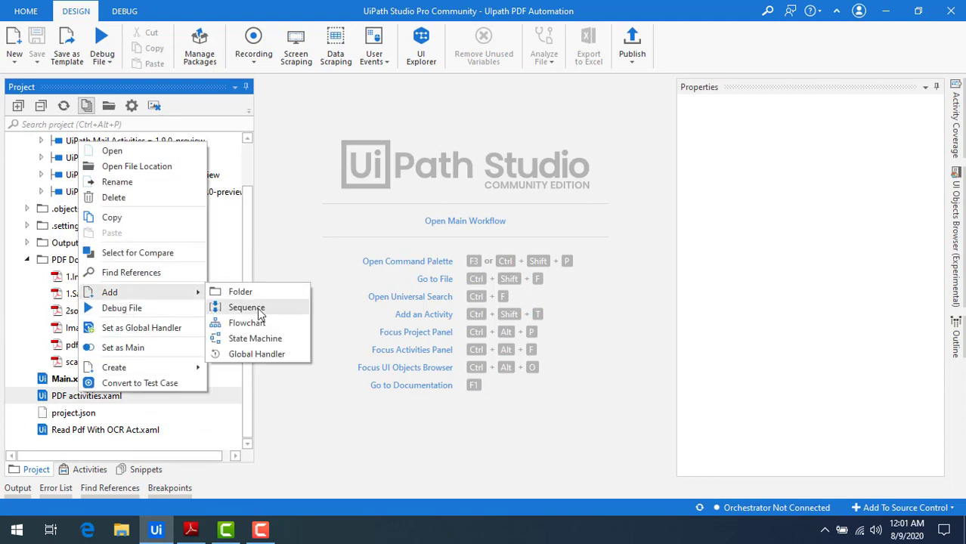
- Add a sequence named Pdf Range and open Pdf Range.xaml for editing
left_click(245, 306)
type("Pdf Ra")
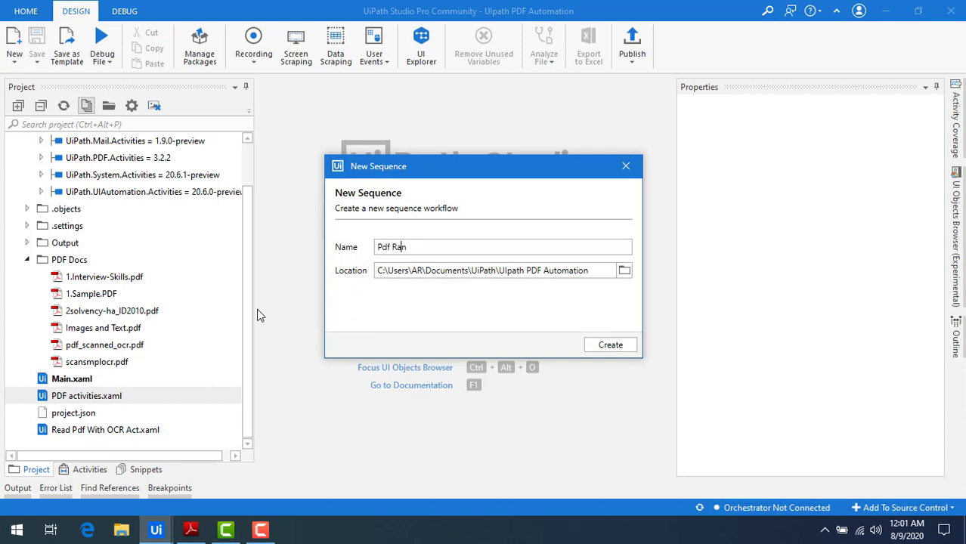
type("nge")
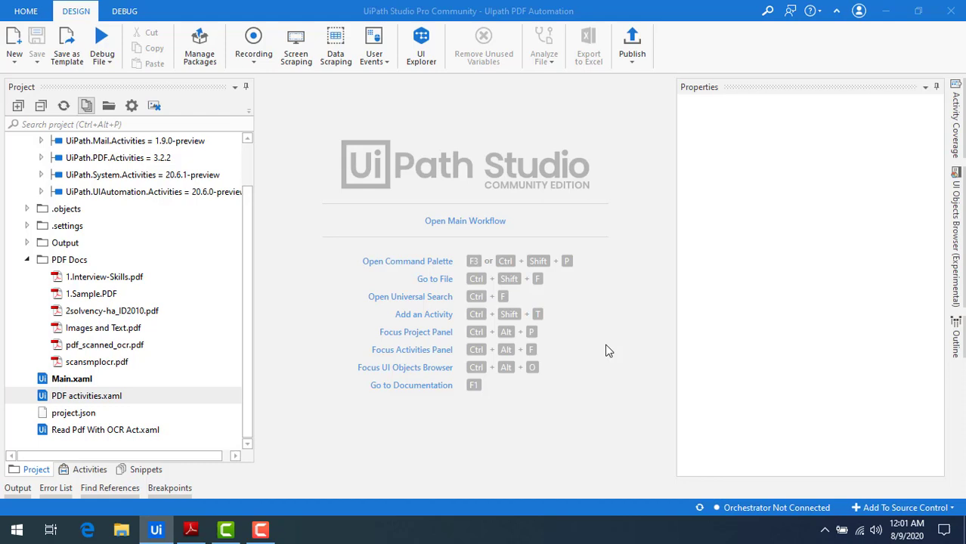
double_click(81, 395)
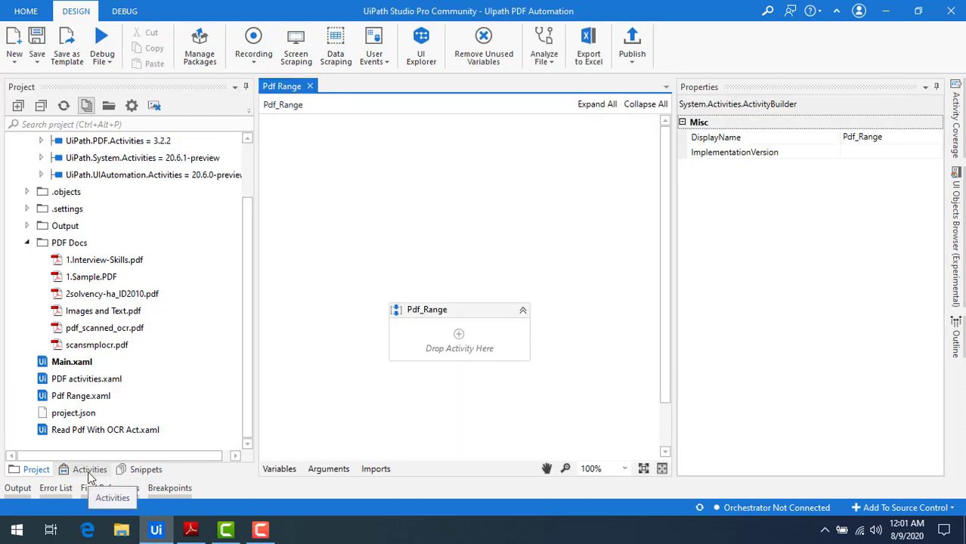
- Drag Extract PDF Page Range from the Activities panel into the Pdf_Range sequence
left_click(89, 469)
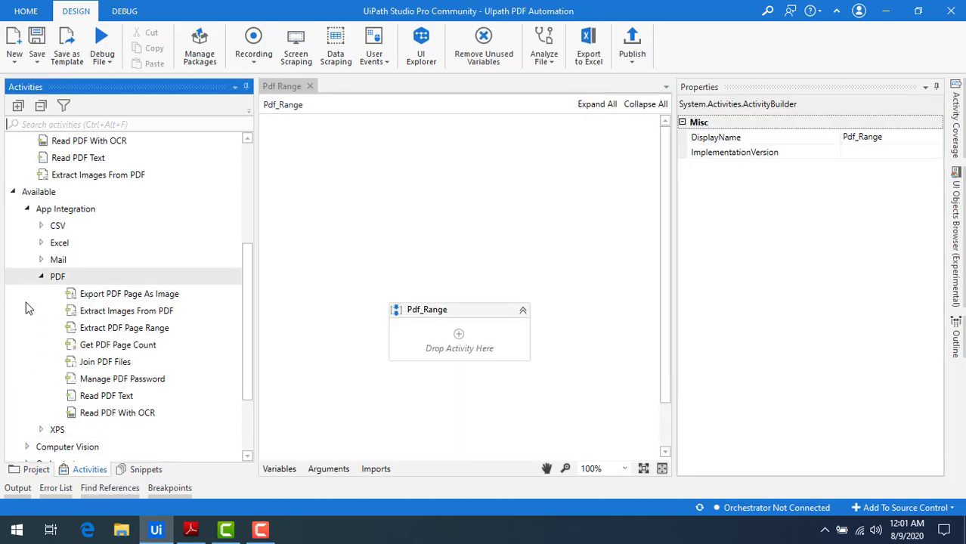
mouse_move(124, 328)
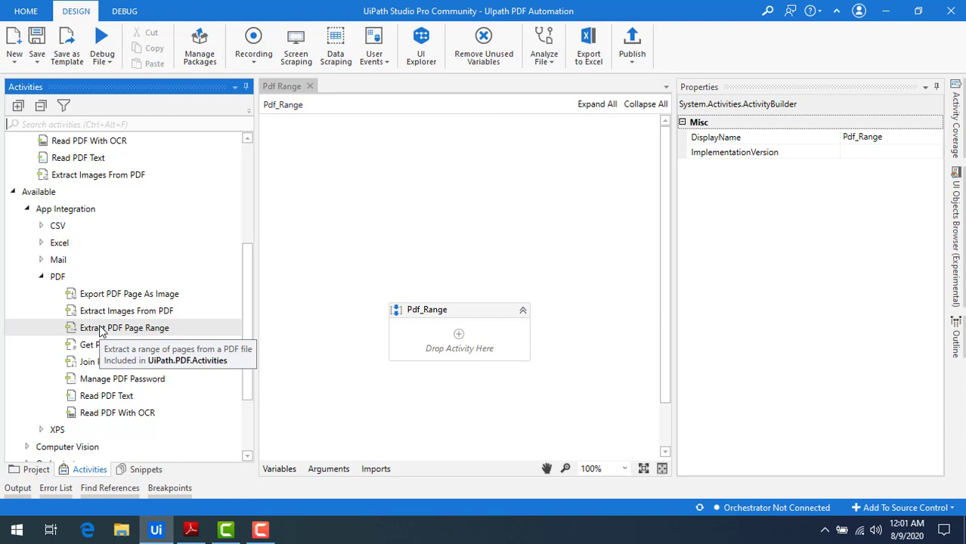
mouse_move(136, 337)
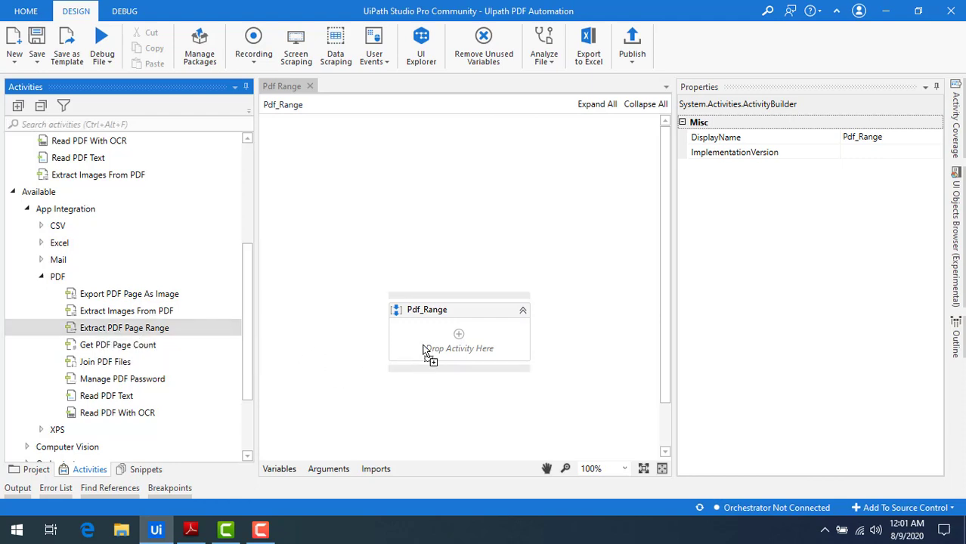
left_click_drag(124, 327, 459, 334)
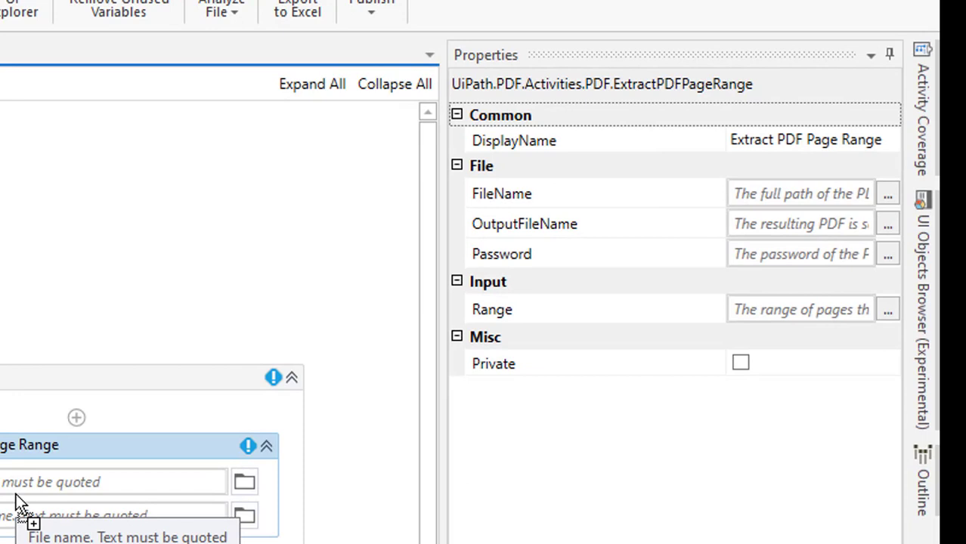
mouse_move(680, 231)
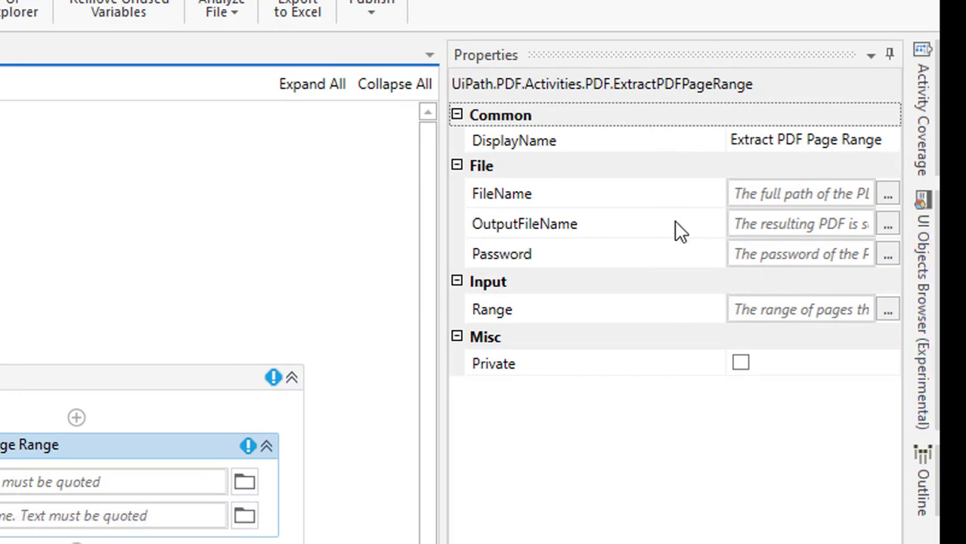
mouse_move(533, 204)
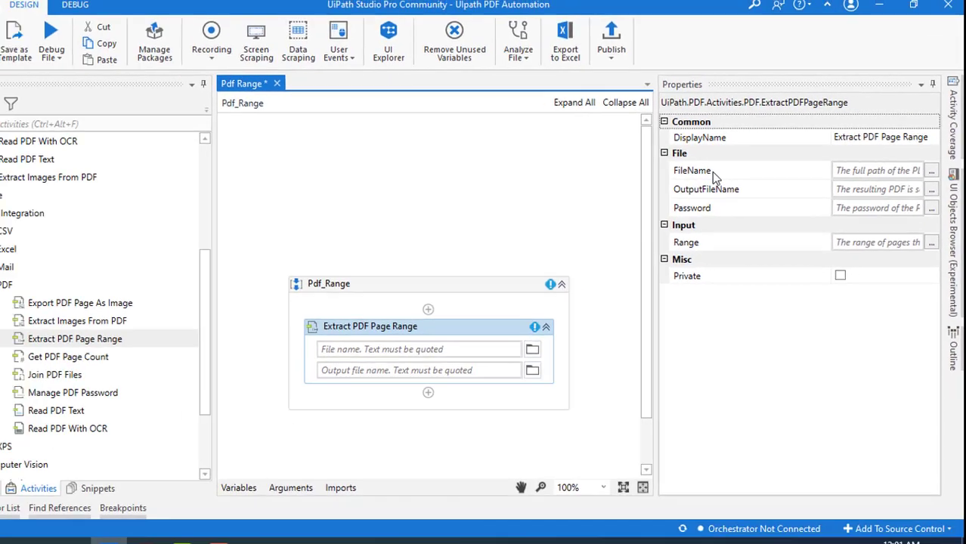
- Set the activity's input file to PDF Docs\Images and Text.pdf
left_click(533, 349)
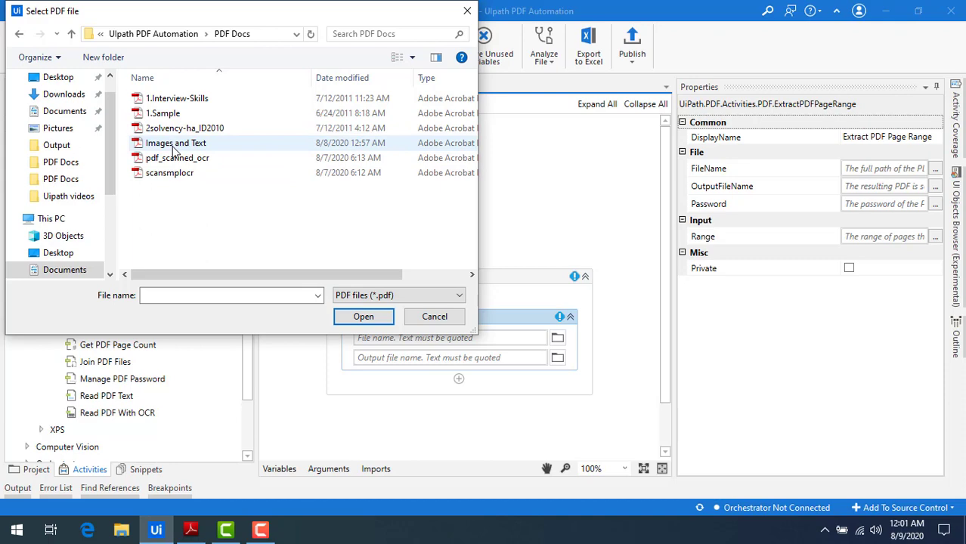
left_click(176, 143)
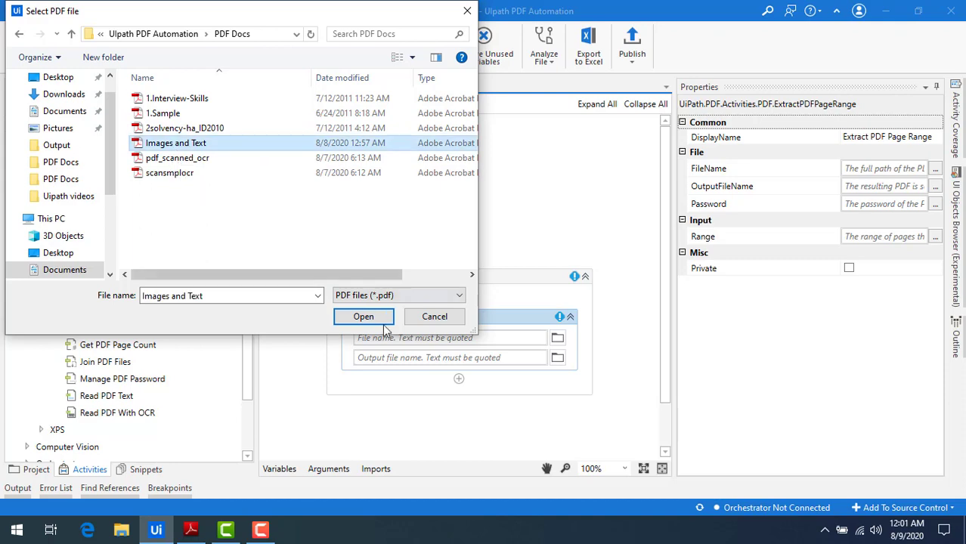
left_click(364, 316)
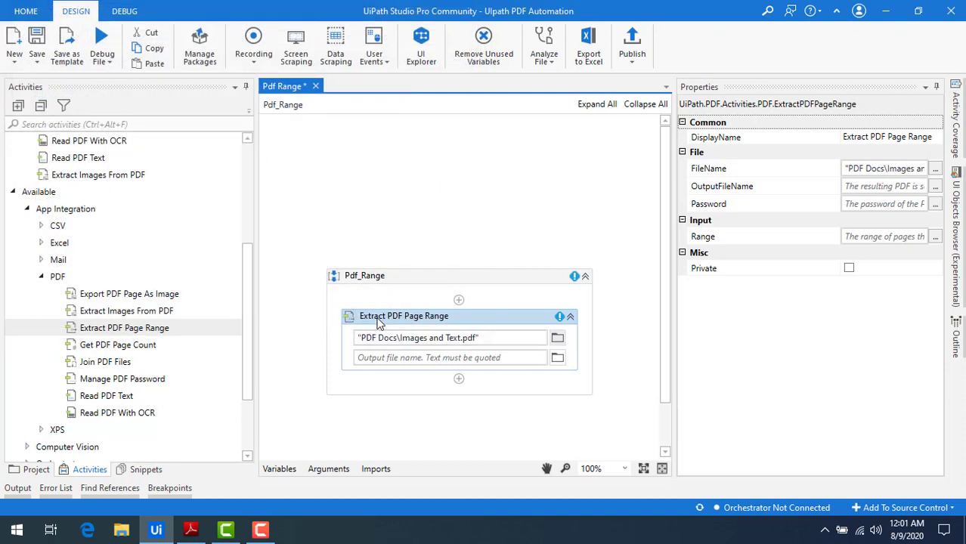
mouse_move(437, 356)
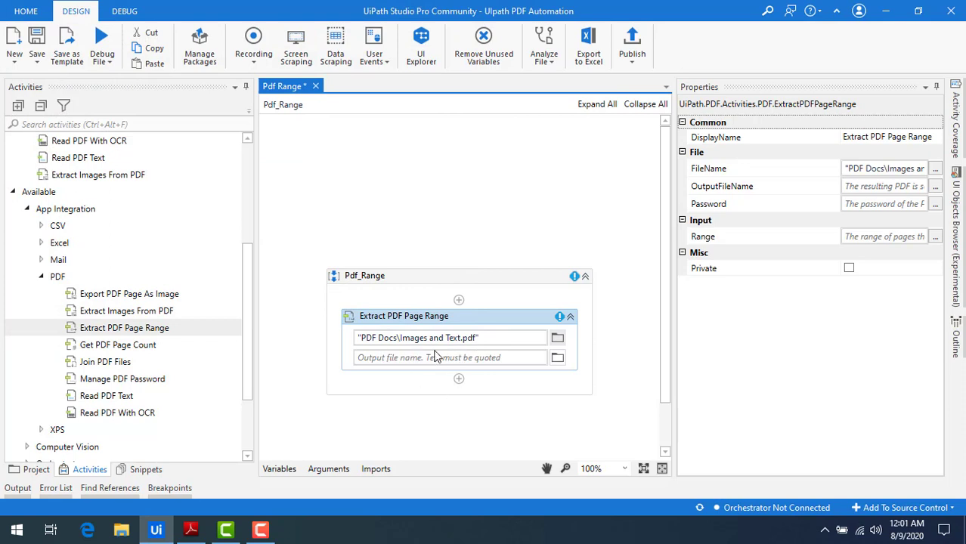
mouse_move(548, 350)
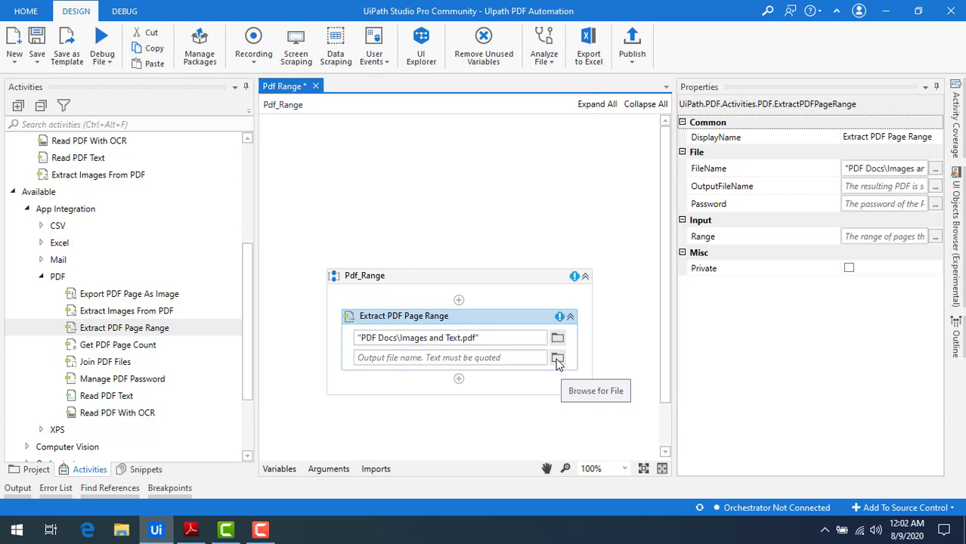
- Save the extraction output as PDFRangeOutput.pdf inside the Output folder
left_click(558, 356)
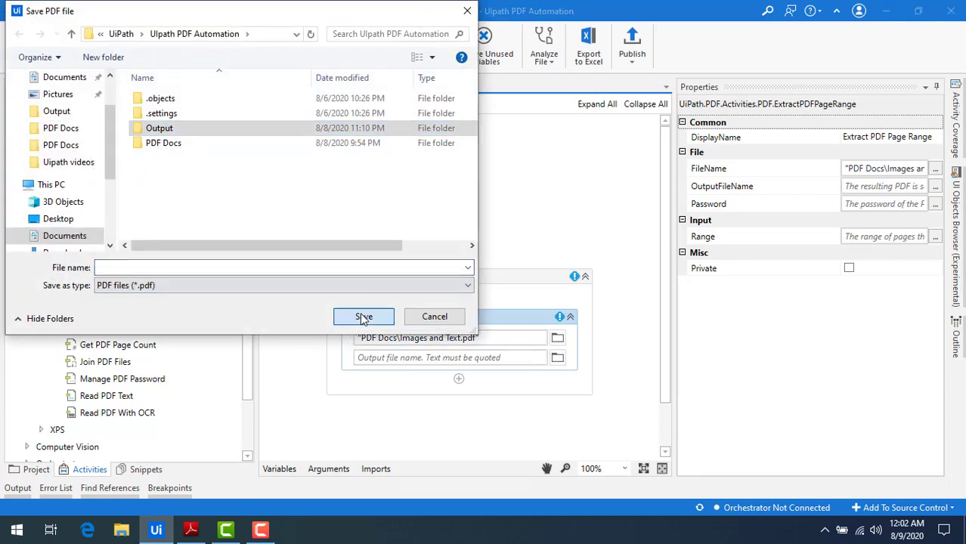
double_click(159, 128)
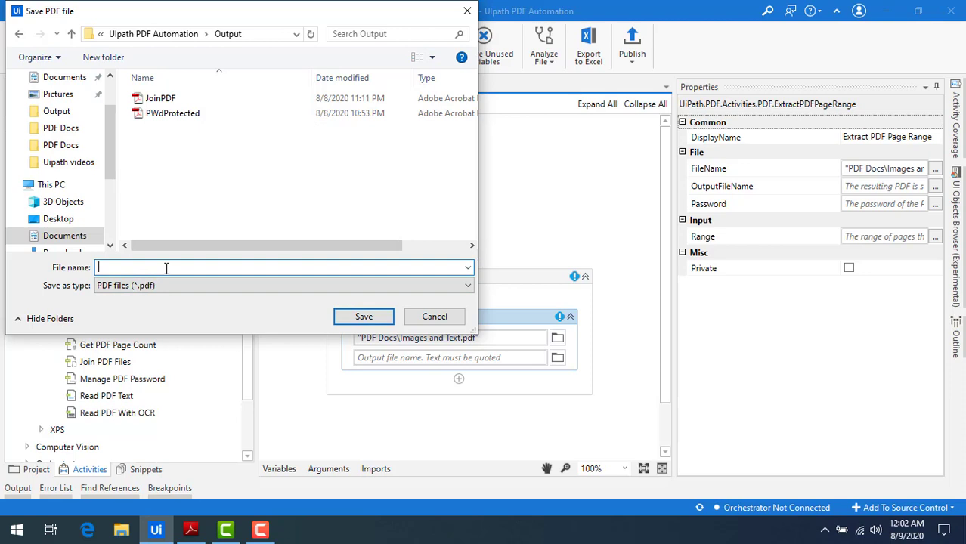
type("P")
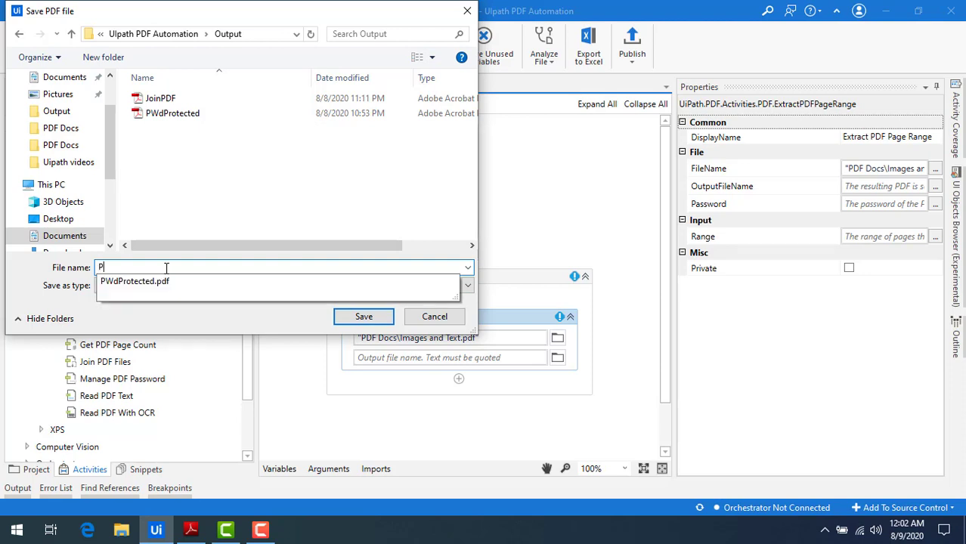
type("DFRangeOutpu")
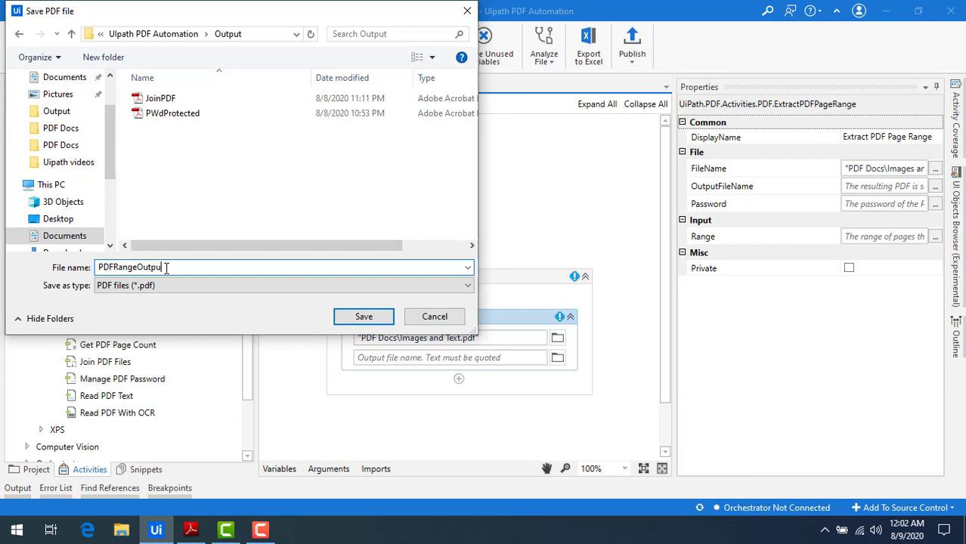
type(".pdf")
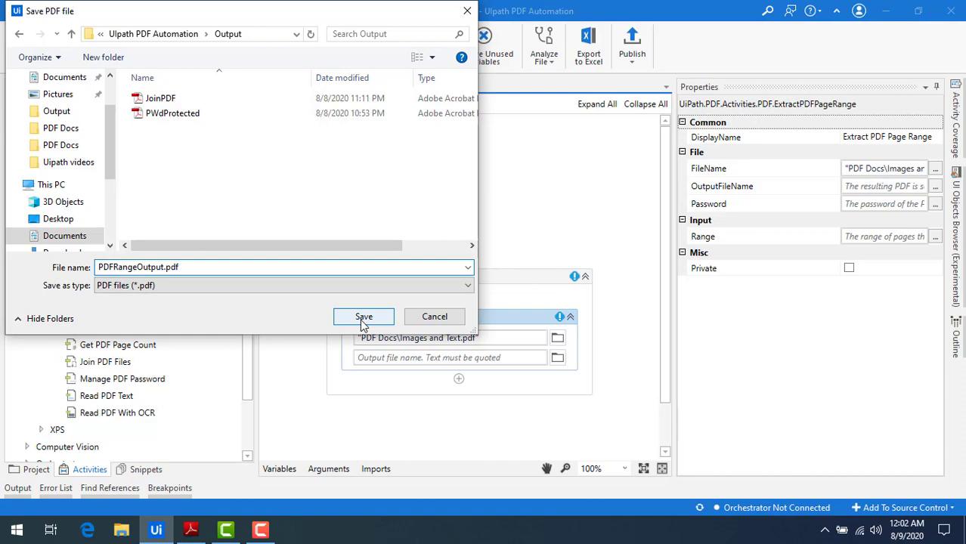
left_click(364, 316)
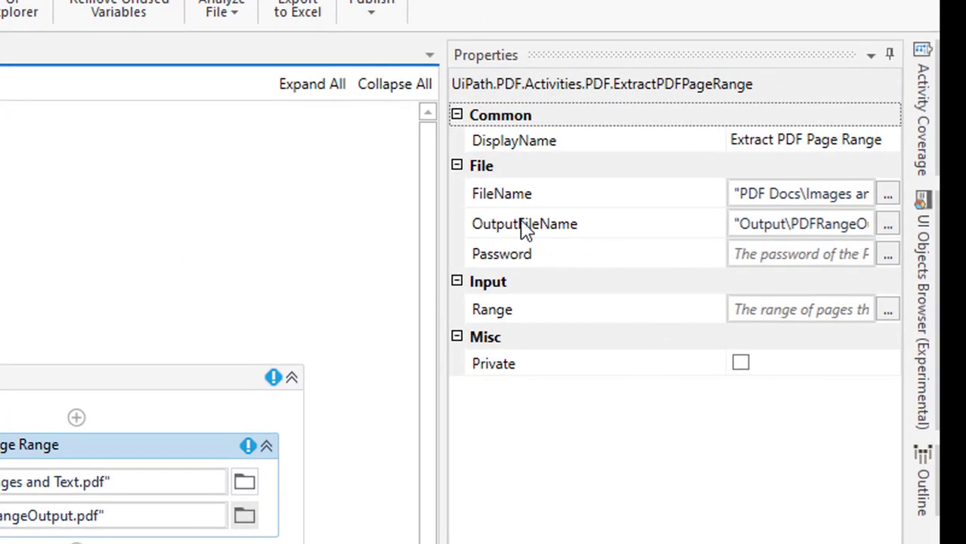
mouse_move(501, 253)
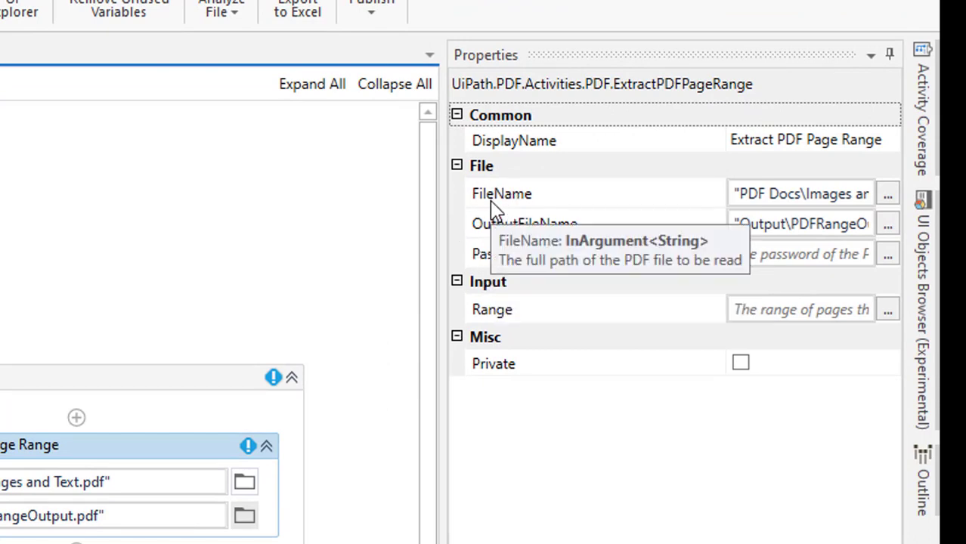
mouse_move(522, 321)
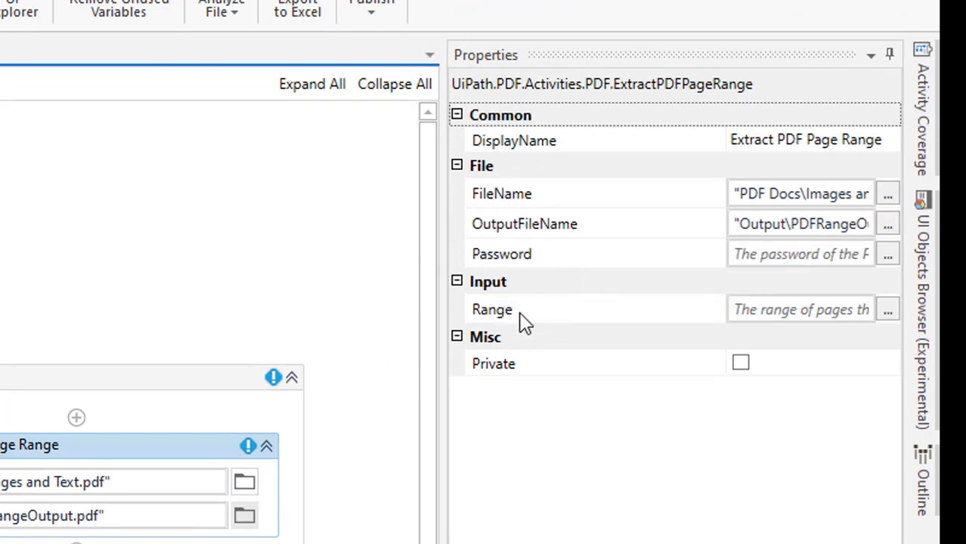
mouse_move(801, 309)
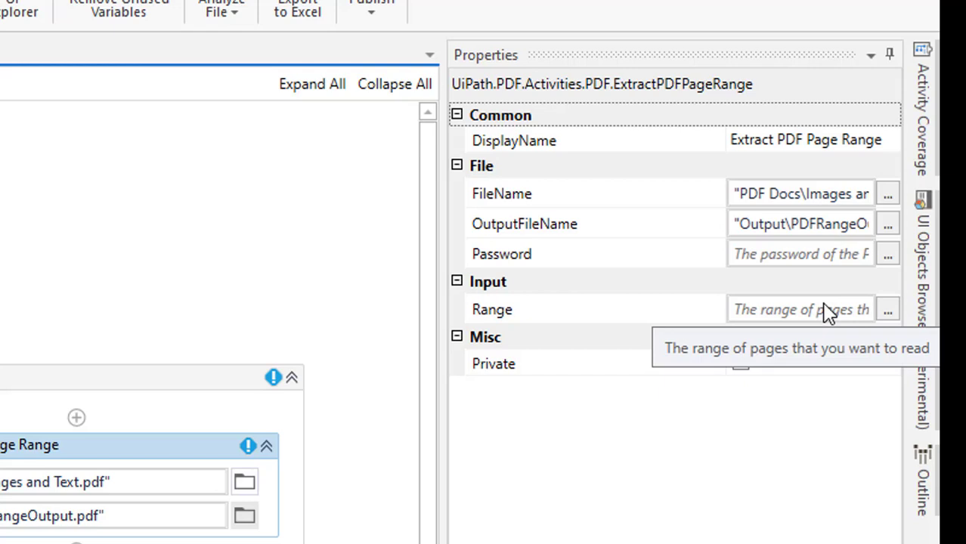
- Enter an empty quoted string in the activity's Range property
left_click(799, 309)
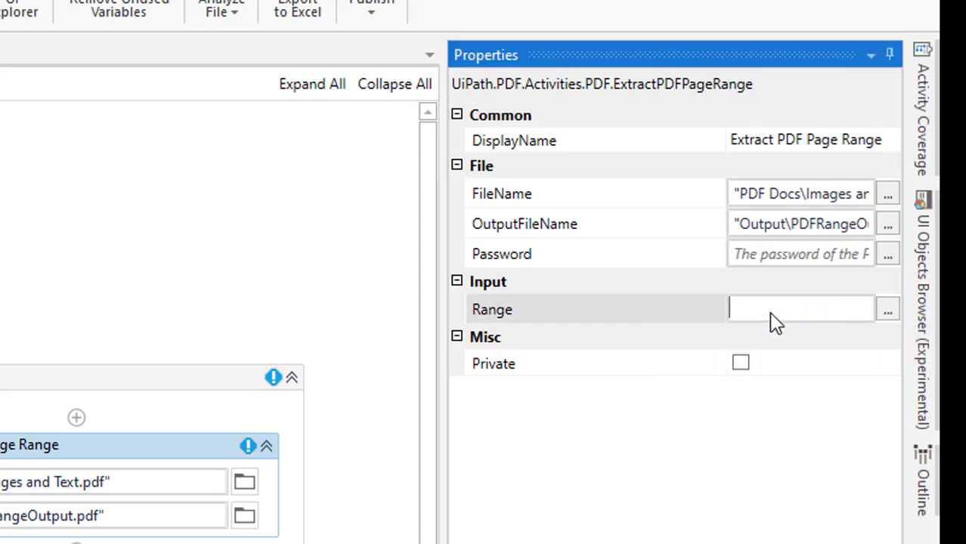
type("\"\"")
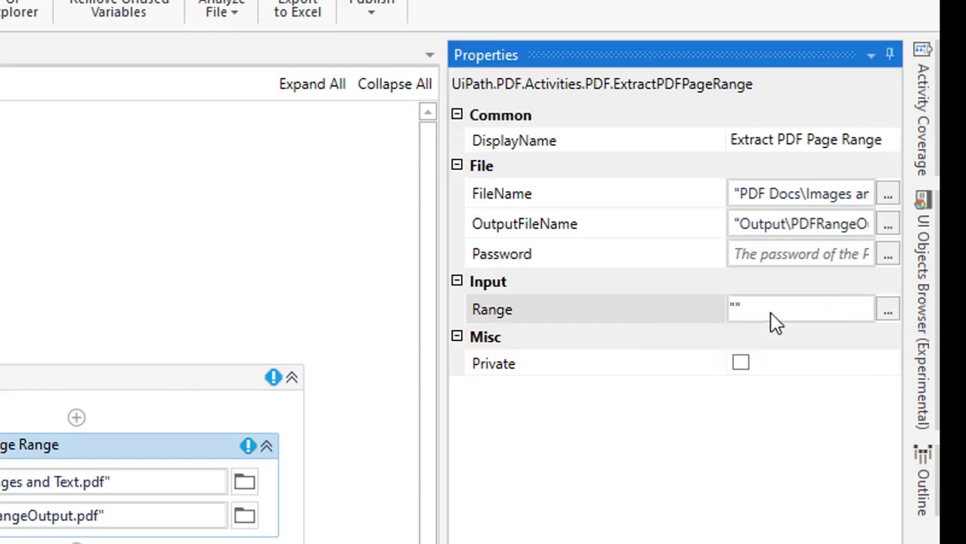
mouse_move(524, 224)
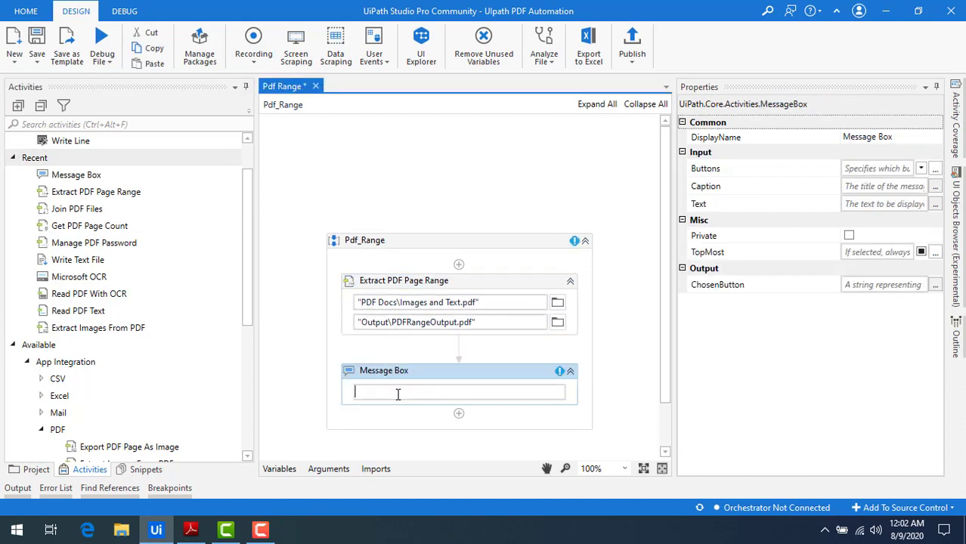
- Enter "Completed" as the Message Box text
type("\"Co")
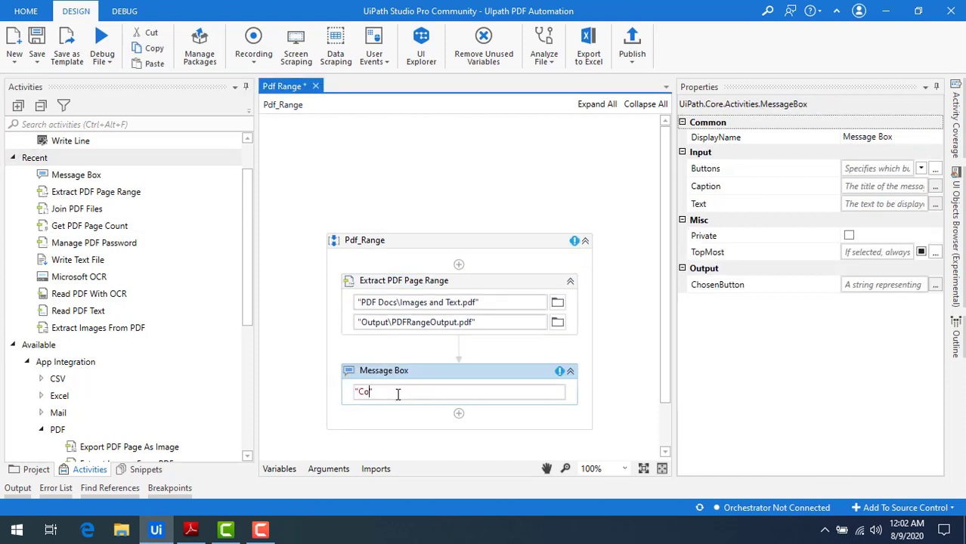
type("mpleted")
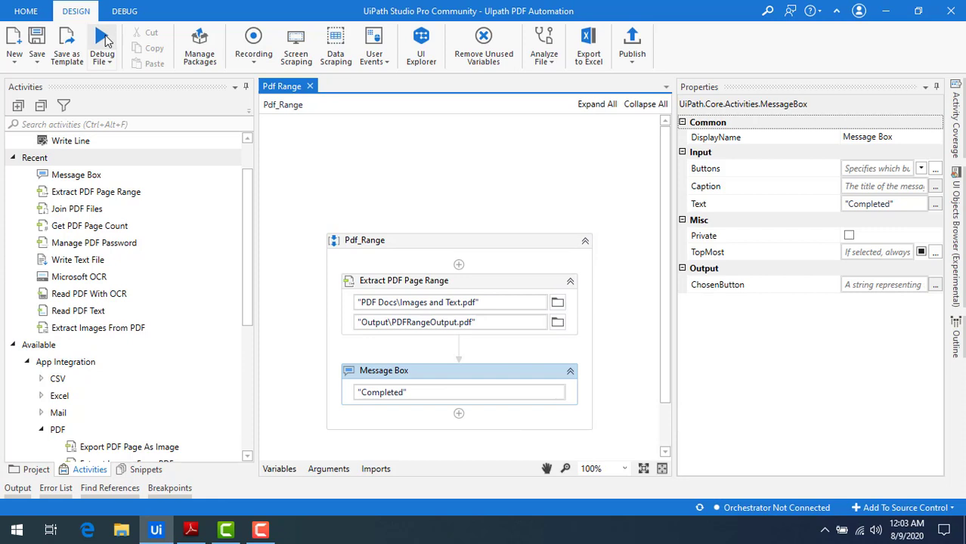
- Debug the Pdf_Range workflow, dismiss the Completed message, and refresh the project files
left_click(102, 44)
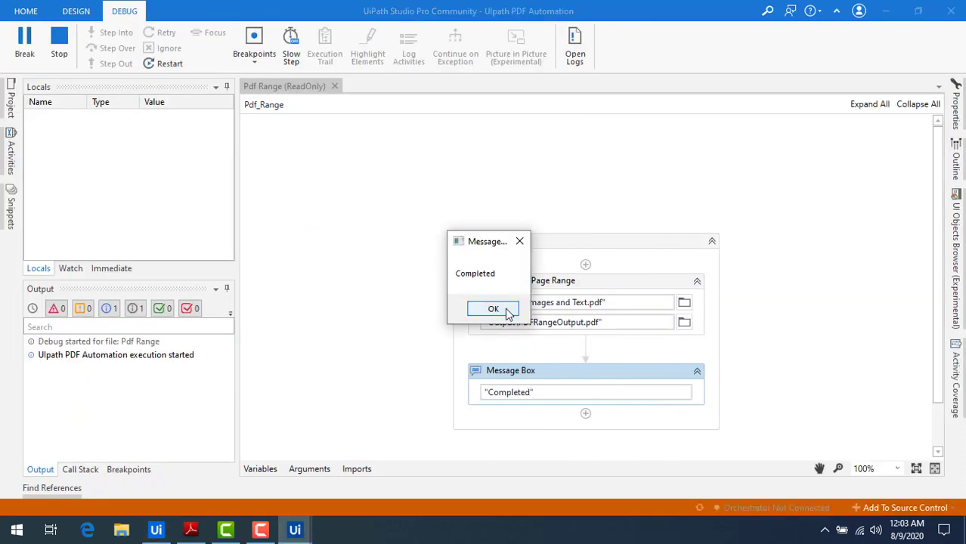
left_click(492, 309)
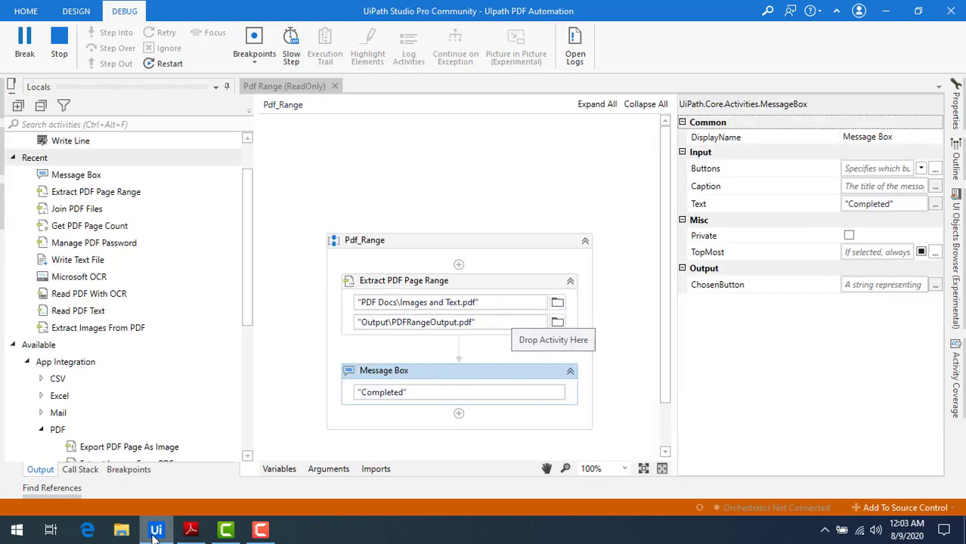
left_click(75, 11)
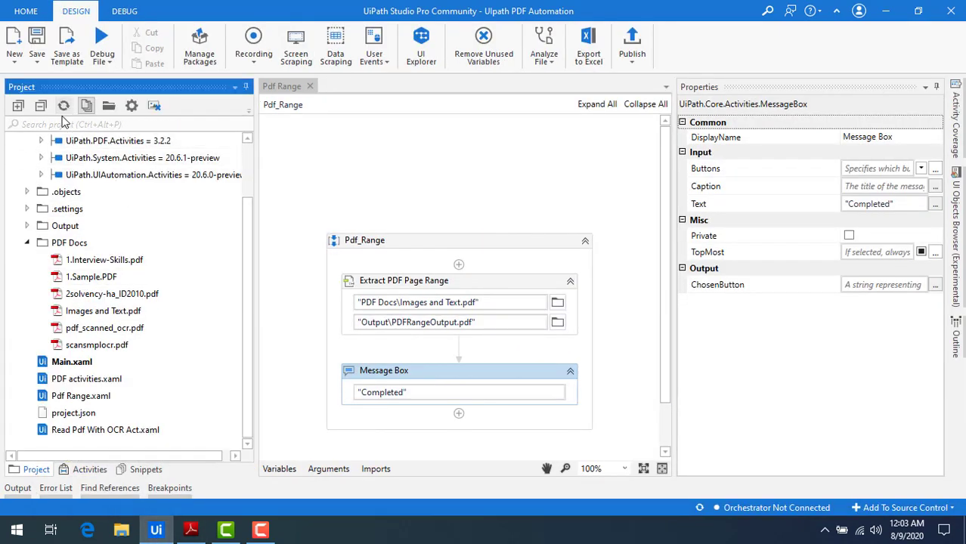
left_click(27, 225)
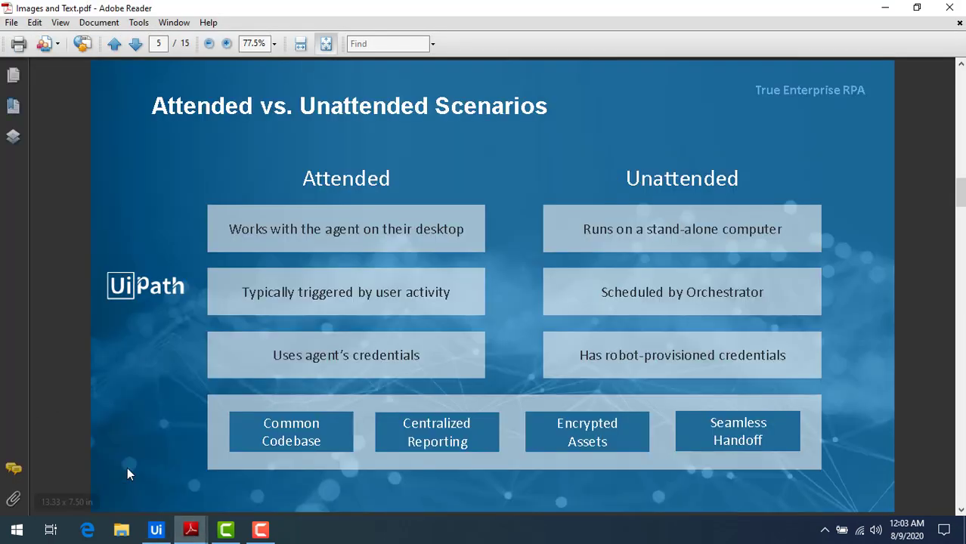
- Compare PDFRangeOutput.pdf with Images and Text.pdf, moving the source to page 3
left_click(916, 7)
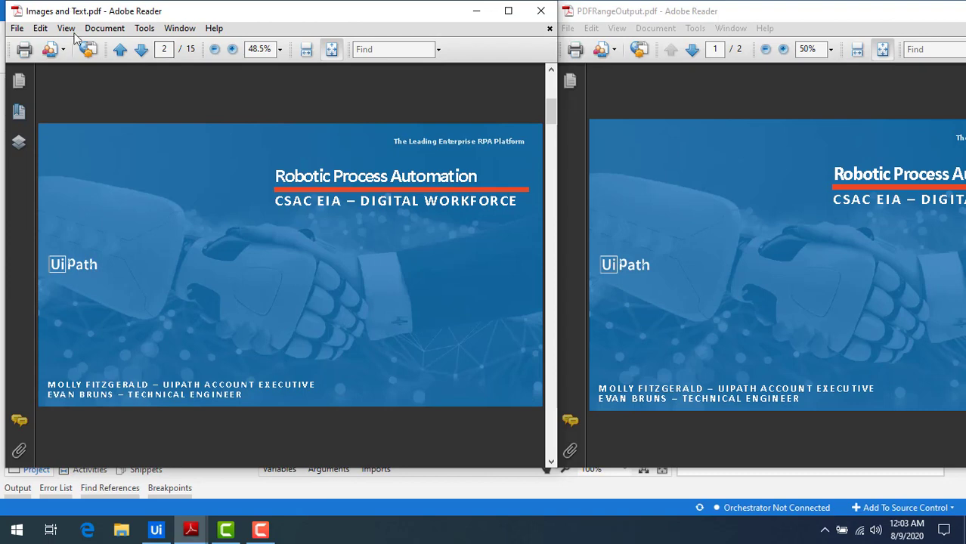
mouse_move(803, 144)
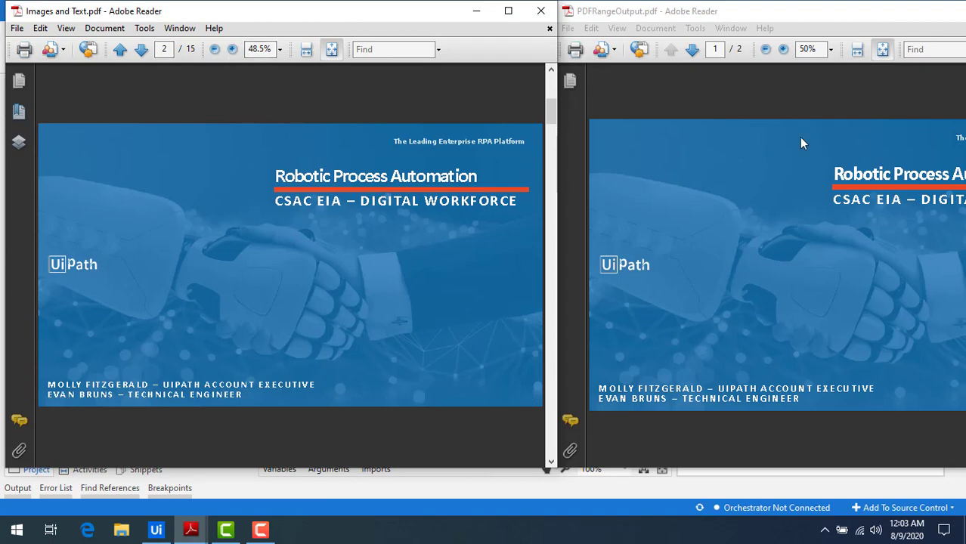
mouse_move(729, 148)
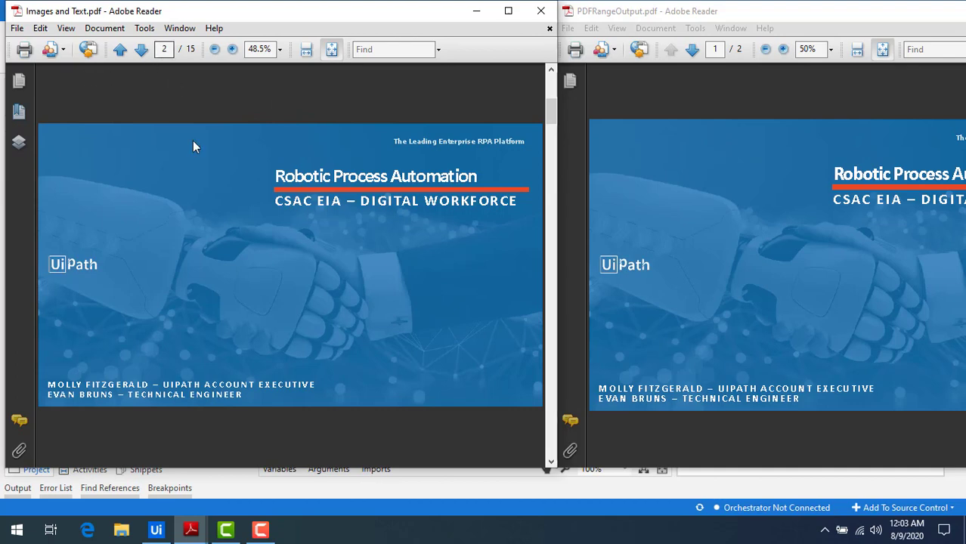
left_click(140, 50)
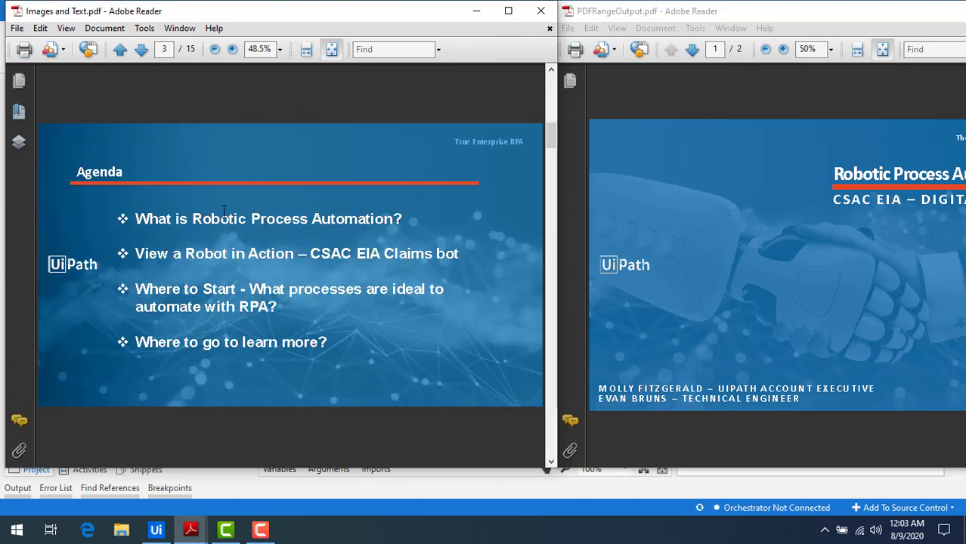
mouse_move(748, 170)
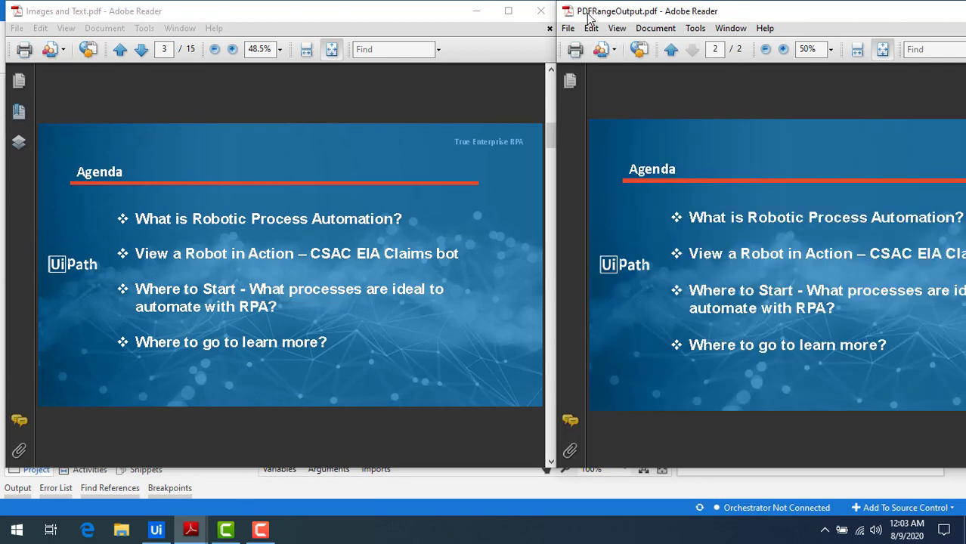
mouse_move(648, 21)
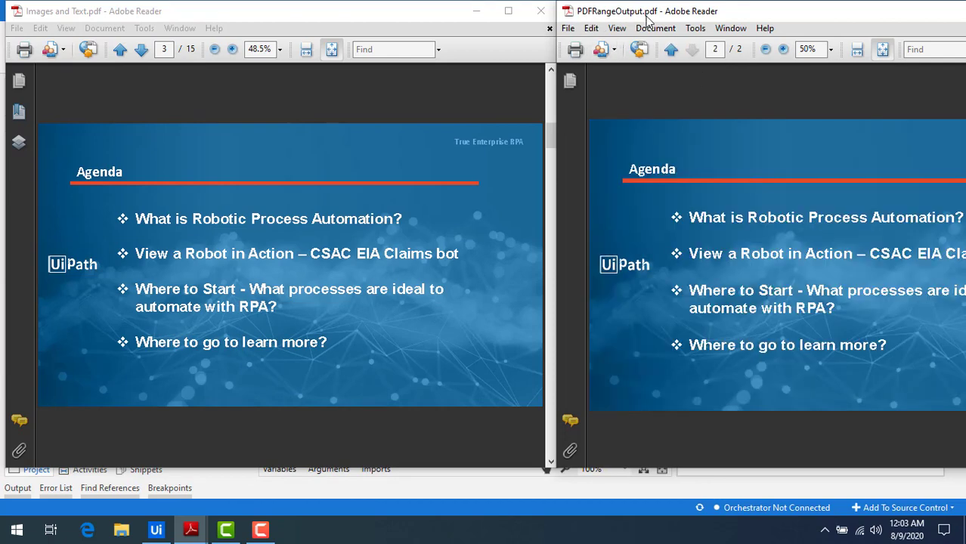
mouse_move(751, 60)
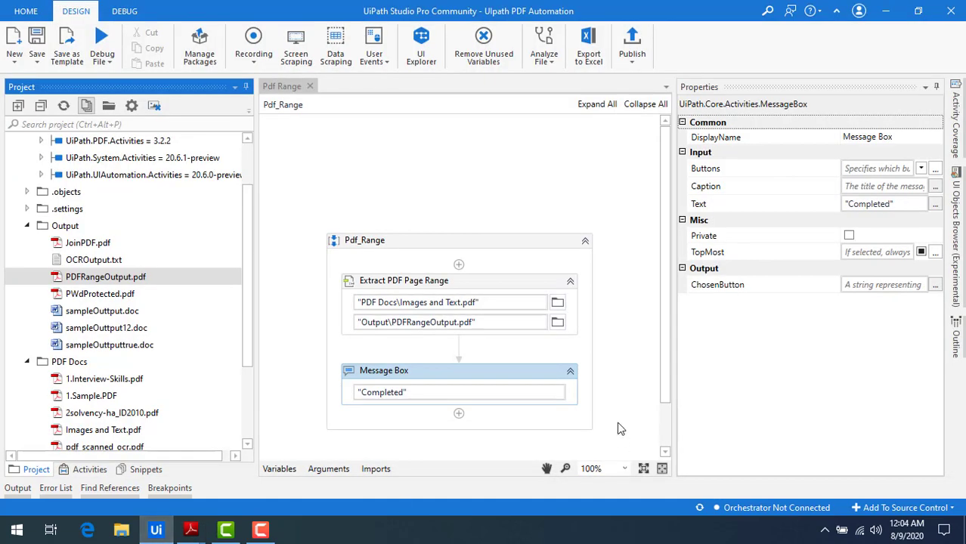
mouse_move(427, 281)
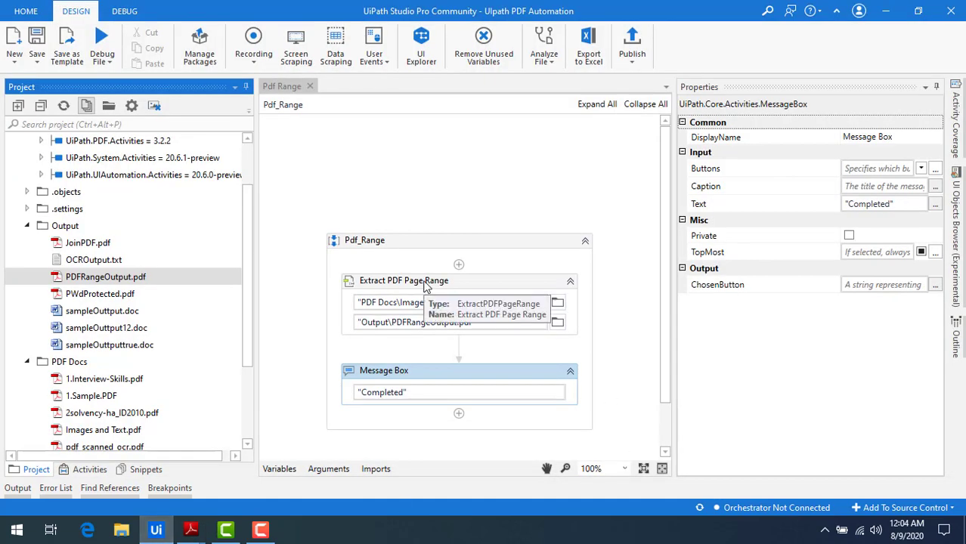
- Select the Extract PDF Page Range activity to confirm its page range is "2-3"
left_click(404, 281)
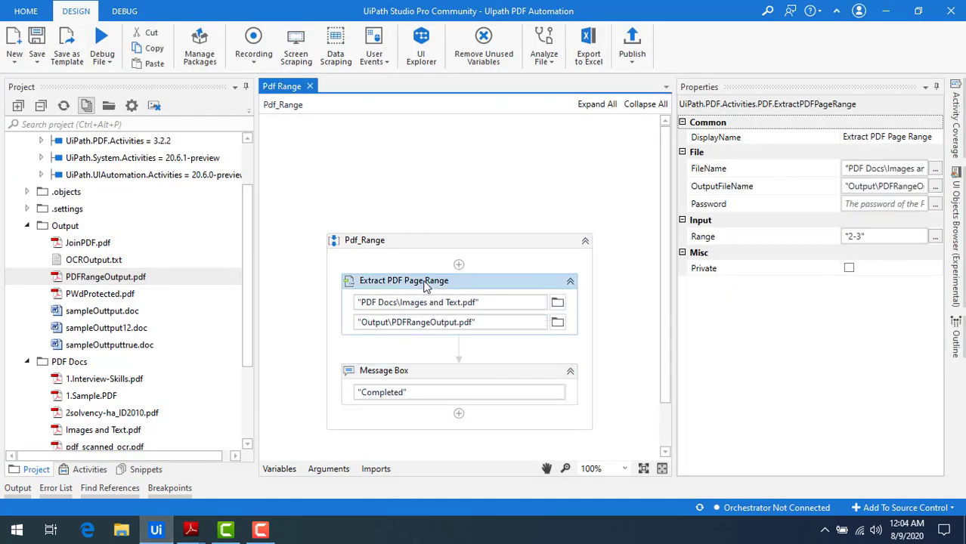